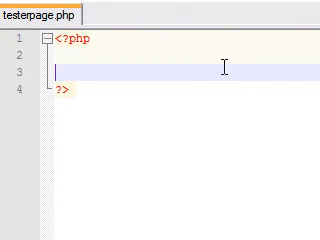
mouse_move(200, 176)
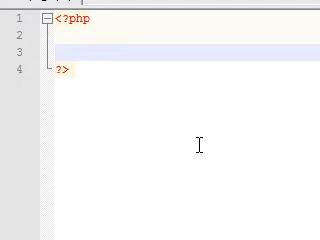
text($)
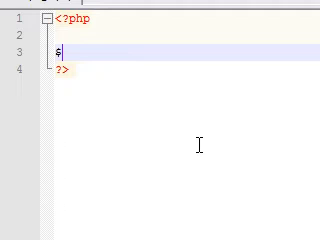
text(act)
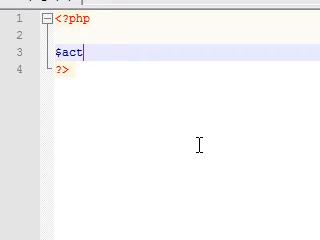
text(ions)
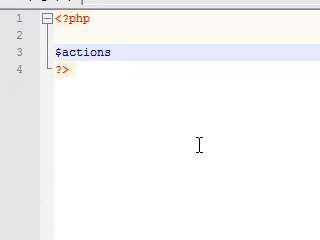
text(=a)
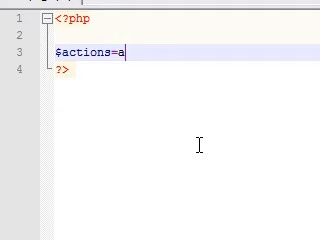
text(rray())
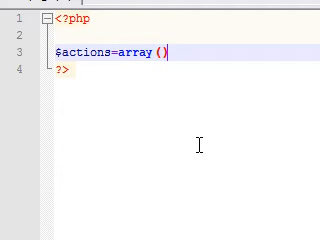
text(;)
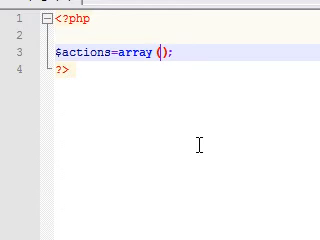
text(')
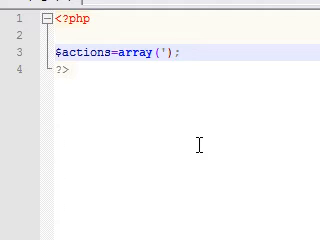
text(fingers)
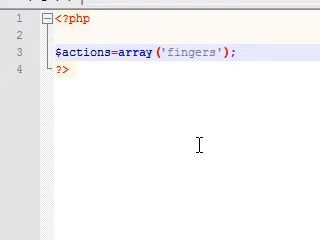
text(=)
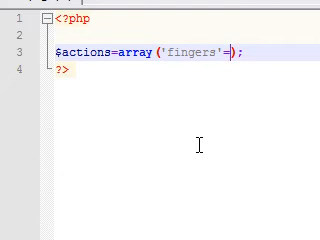
text(>)
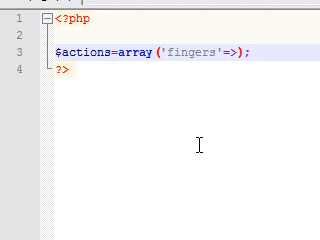
text('hand')
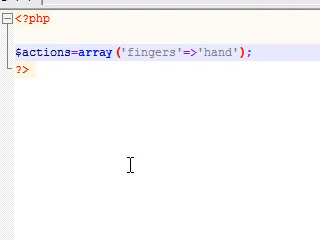
text(,'toes)
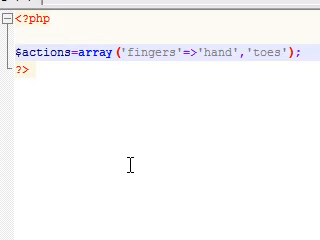
text(=>'foot','te');)
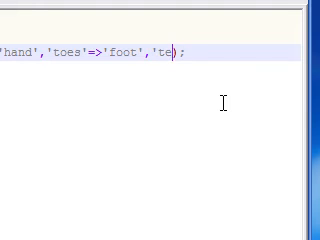
text(eth')
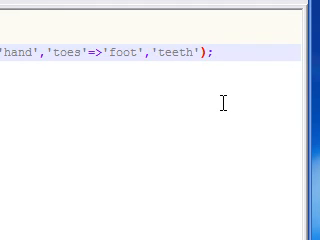
text(=>m)
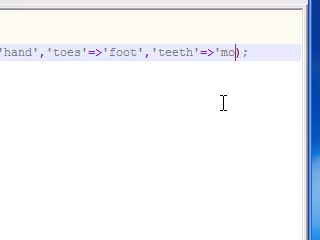
text(uth')
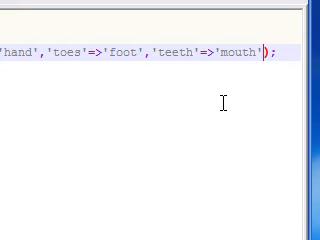
scroll(left, 3)
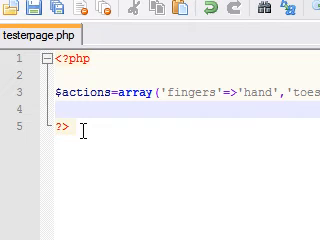
text(echo)
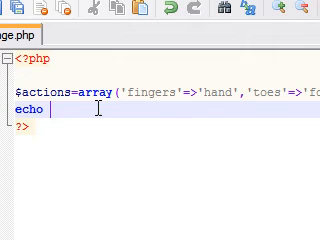
text($)
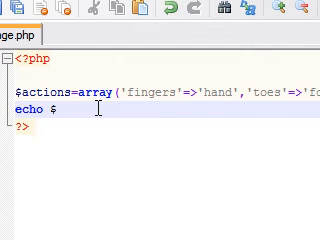
text(actions)
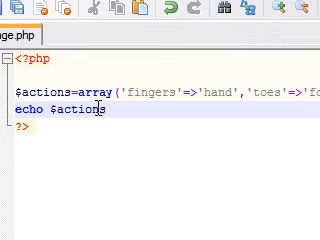
text([])
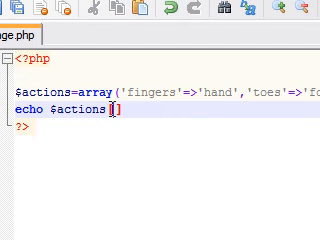
text(fingers)
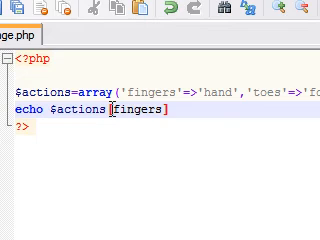